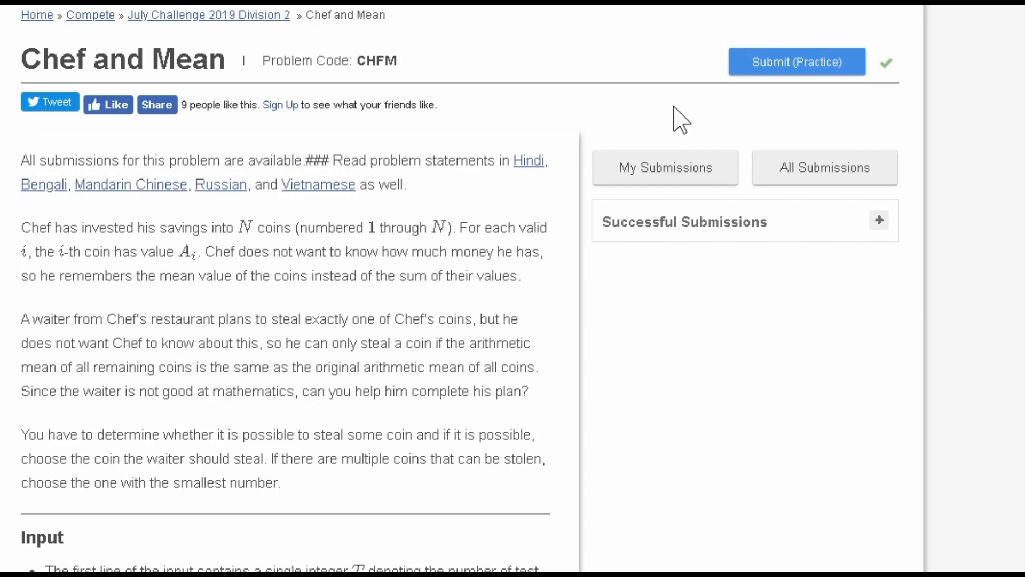
{"action": "mouse_move", "coordinate": [43, 66]}
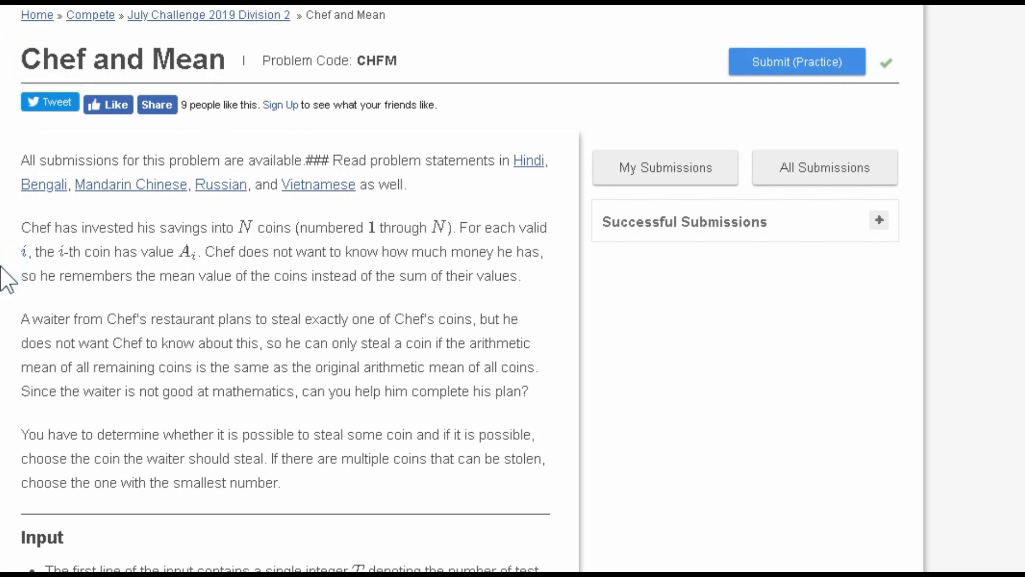
Step: Scroll the Chef and Mean statement down until its Input and Output format sections are visible
{"action": "scroll", "scroll_direction": "down", "scroll_amount": 3}
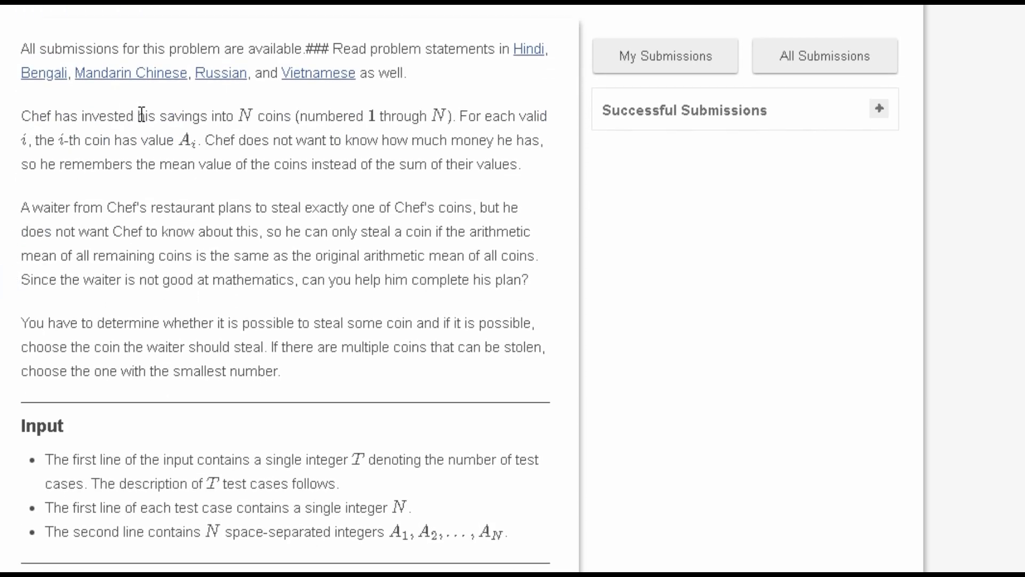
{"action": "mouse_move", "coordinate": [385, 117]}
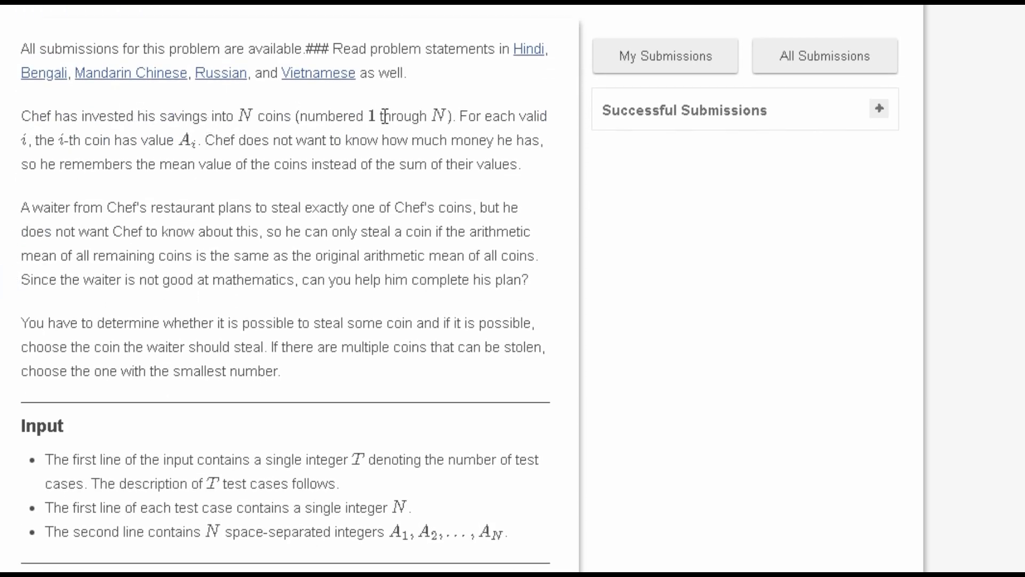
{"action": "mouse_move", "coordinate": [88, 147]}
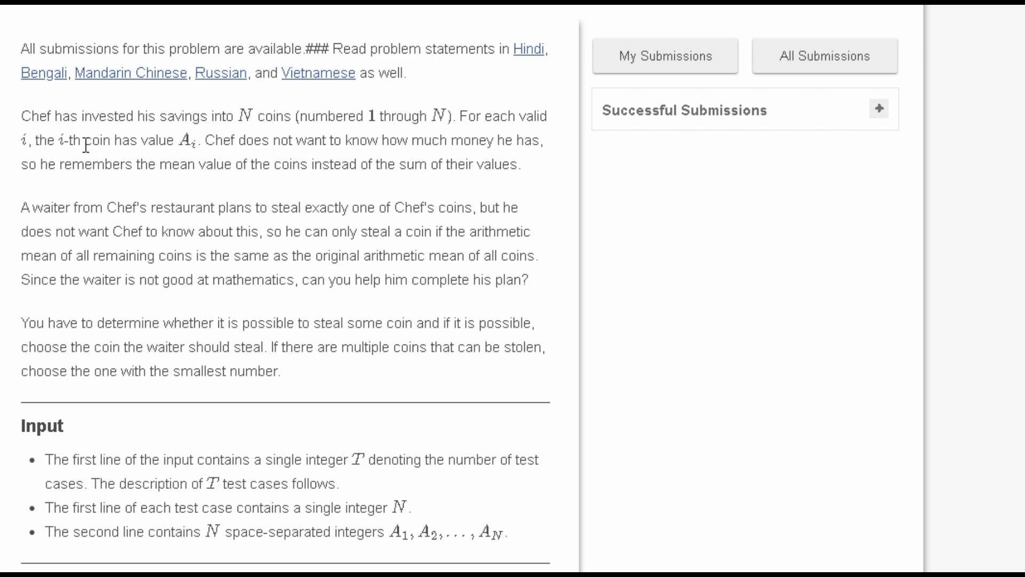
{"action": "mouse_move", "coordinate": [307, 157]}
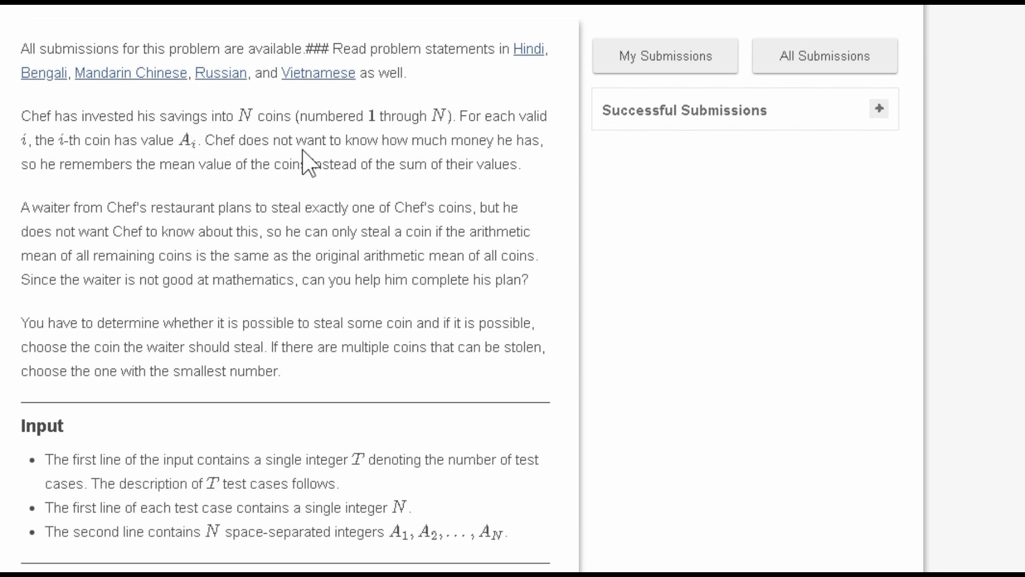
{"action": "scroll", "scroll_direction": "down", "scroll_amount": 3}
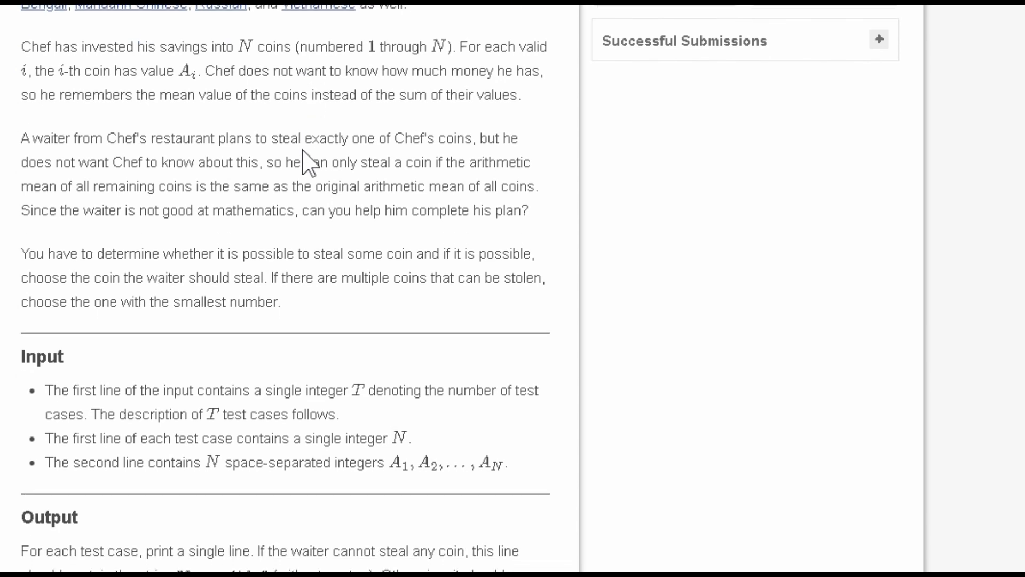
{"action": "scroll", "scroll_direction": "down", "scroll_amount": 3}
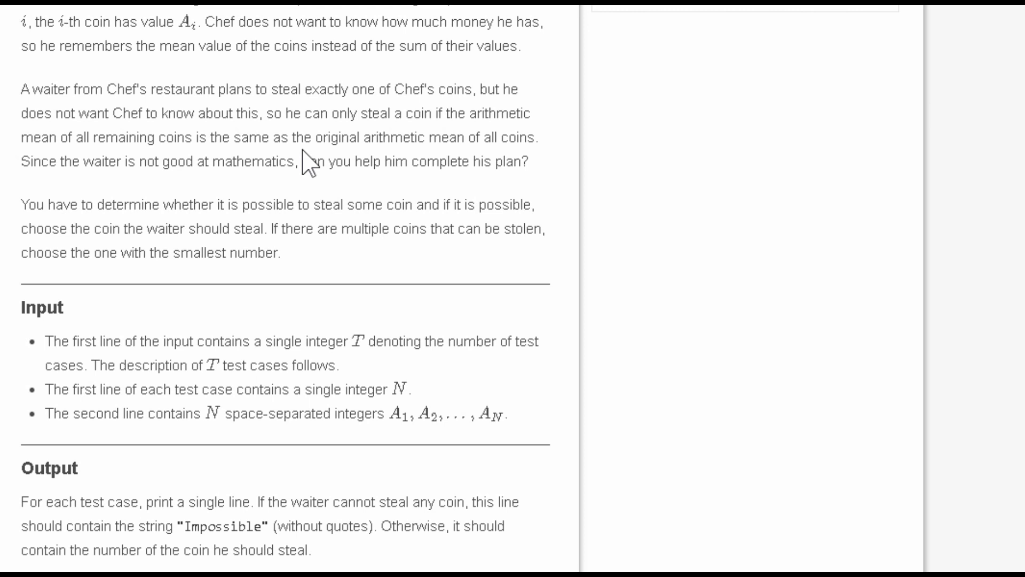
Step: Highlight T, the number of test cases, then scroll to the constraints, subtasks and example input/output with explanation
{"action": "scroll", "scroll_direction": "up", "scroll_amount": 3}
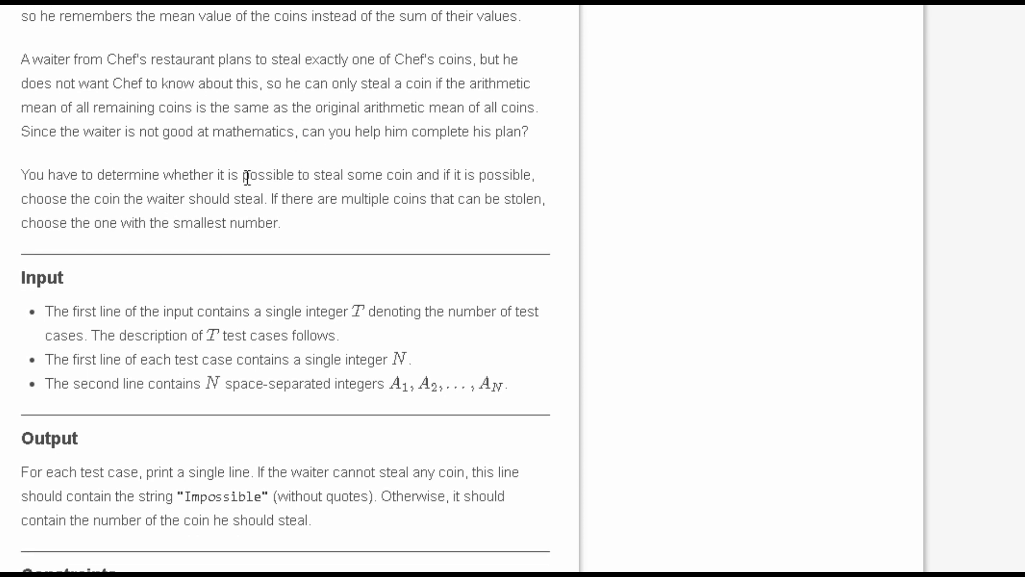
{"action": "mouse_move", "coordinate": [114, 252]}
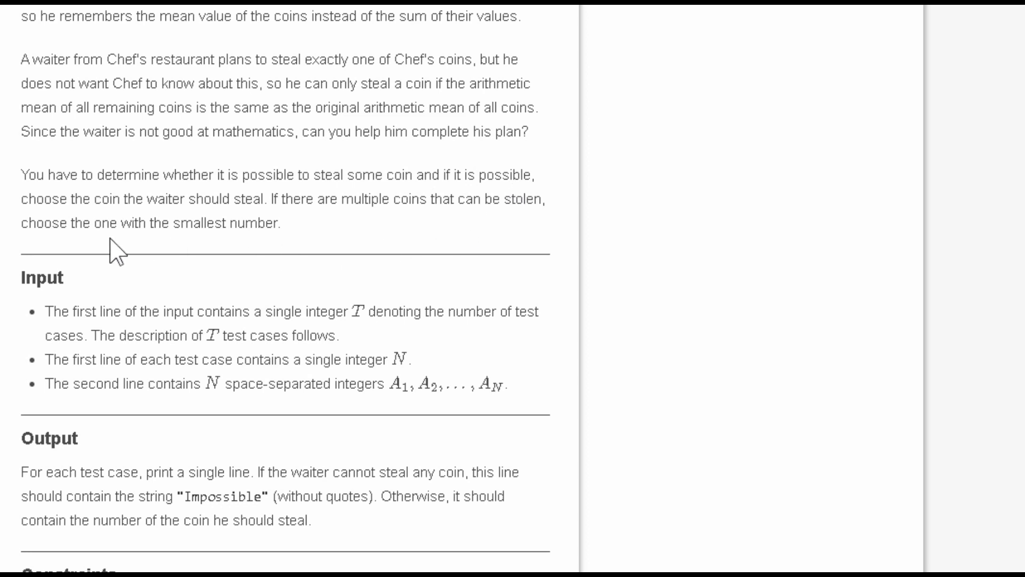
{"action": "mouse_move", "coordinate": [166, 247]}
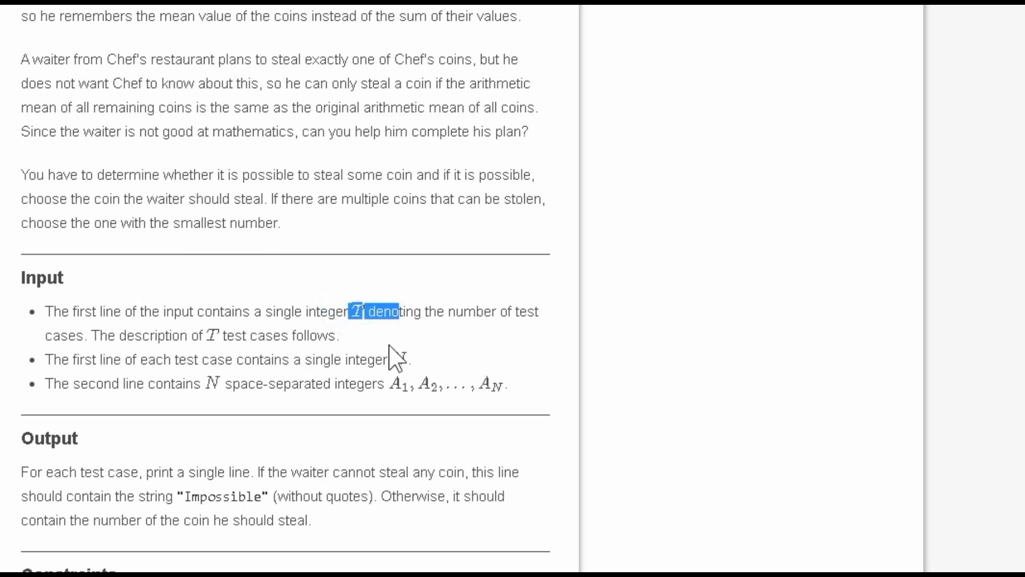
{"action": "double_click", "coordinate": [399, 358]}
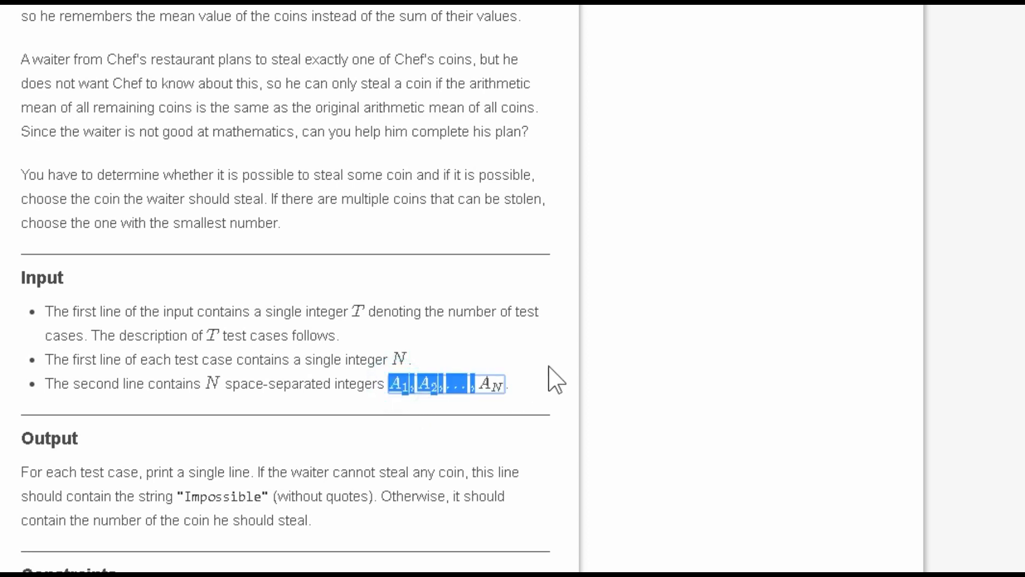
{"action": "scroll", "scroll_direction": "down", "scroll_amount": 3}
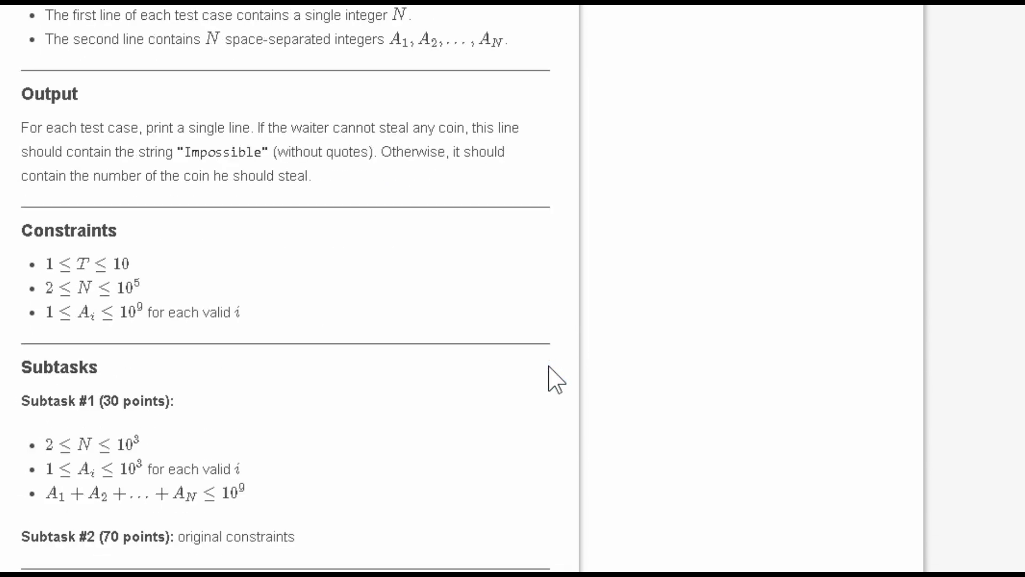
{"action": "scroll", "scroll_direction": "down", "scroll_amount": 3}
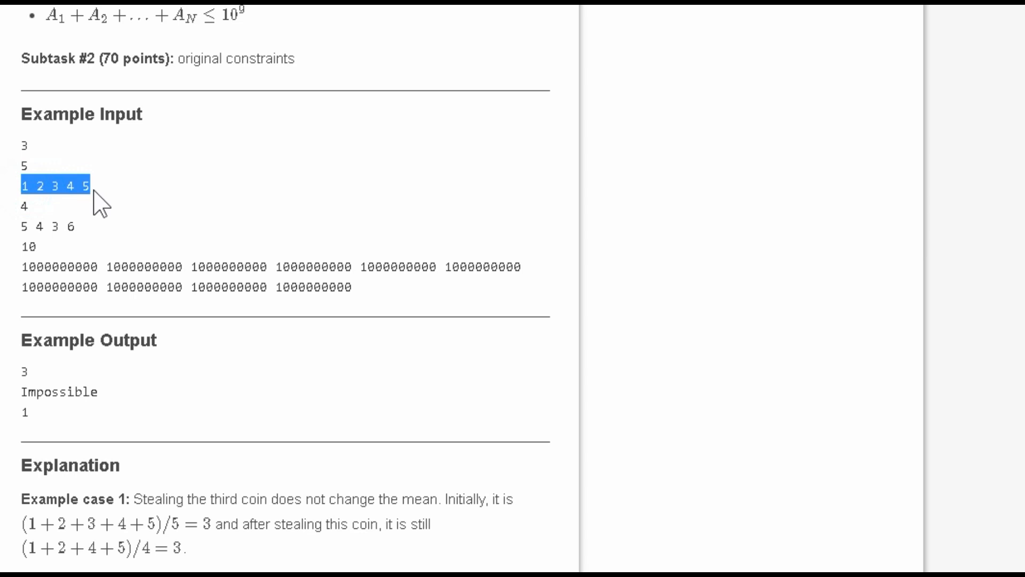
{"action": "mouse_move", "coordinate": [26, 376]}
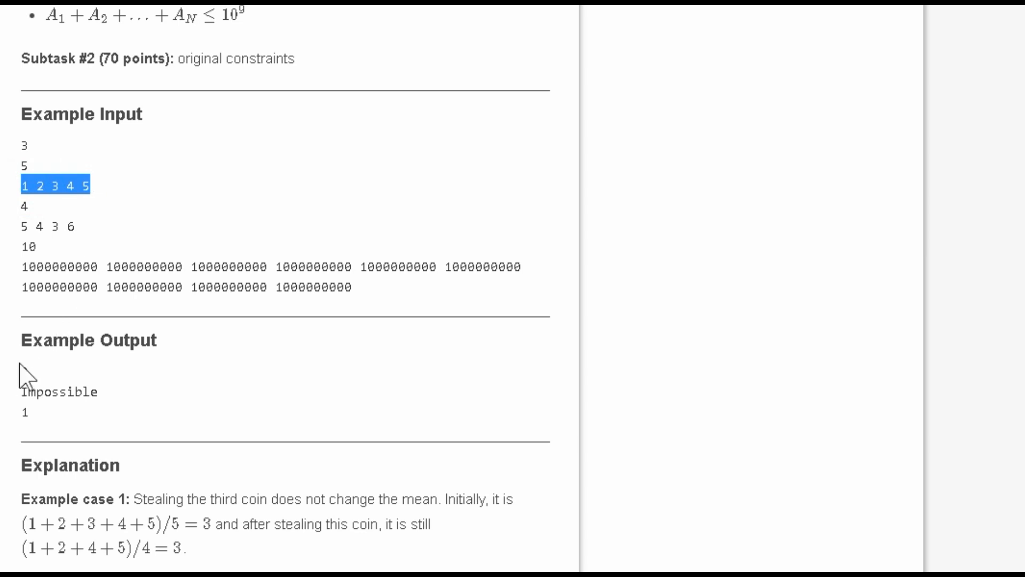
{"action": "left_click", "coordinate": [121, 160]}
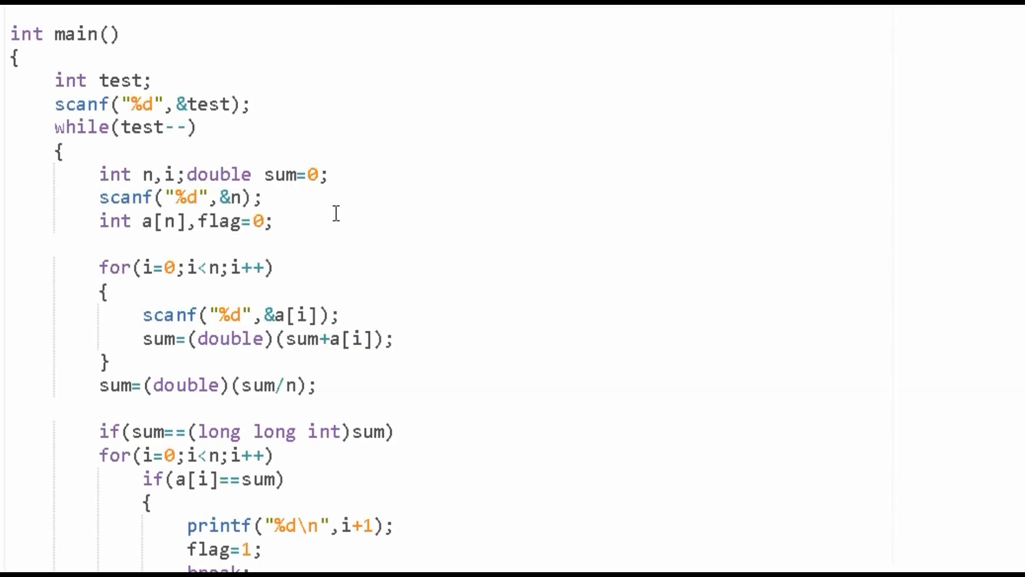
Step: Scroll the C solution down to the 'Impossible' fallback, the return, and the Task Info results table
{"action": "scroll", "scroll_direction": "down", "scroll_amount": 3}
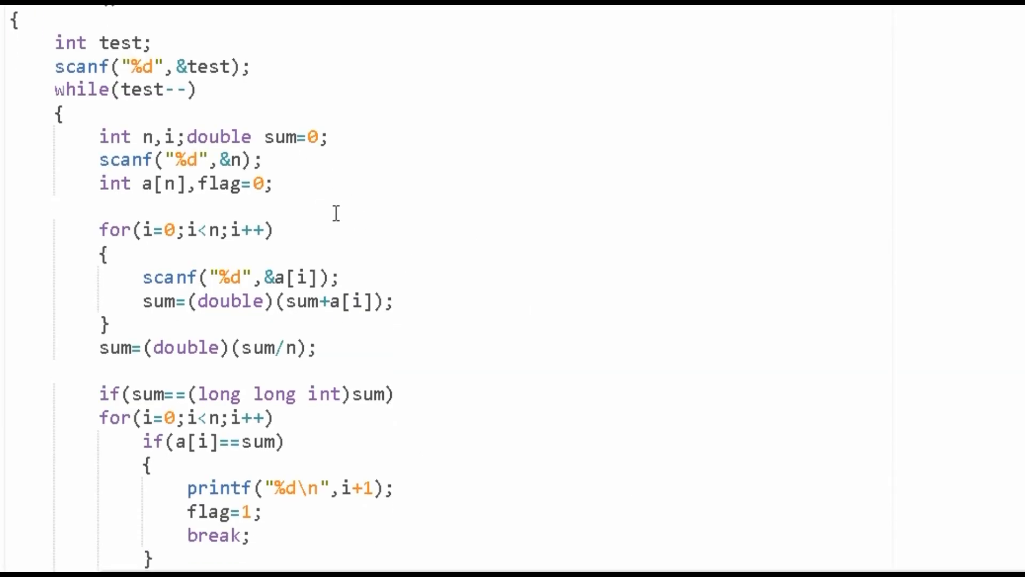
{"action": "scroll", "scroll_direction": "down", "scroll_amount": 3}
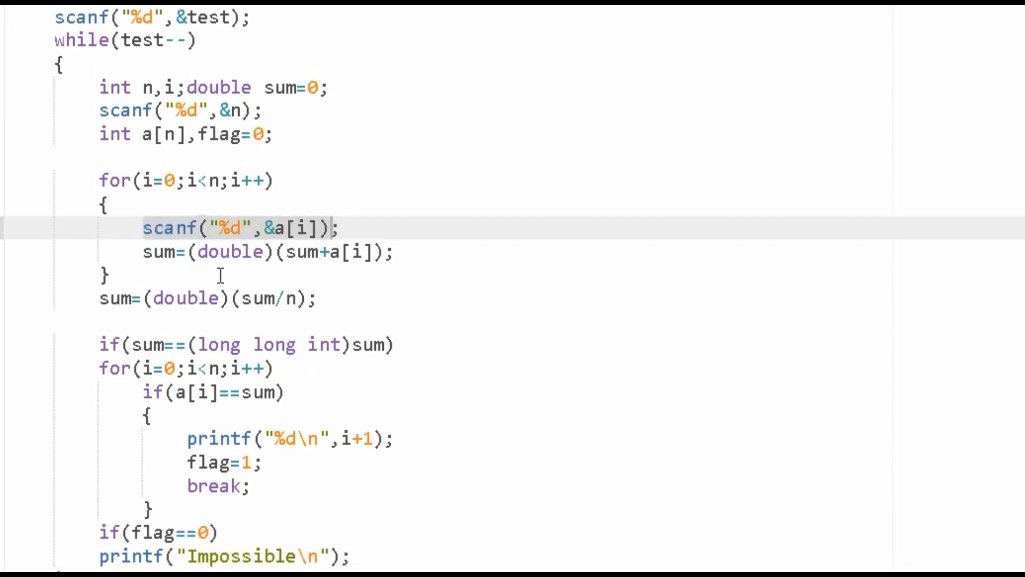
{"action": "mouse_move", "coordinate": [141, 255]}
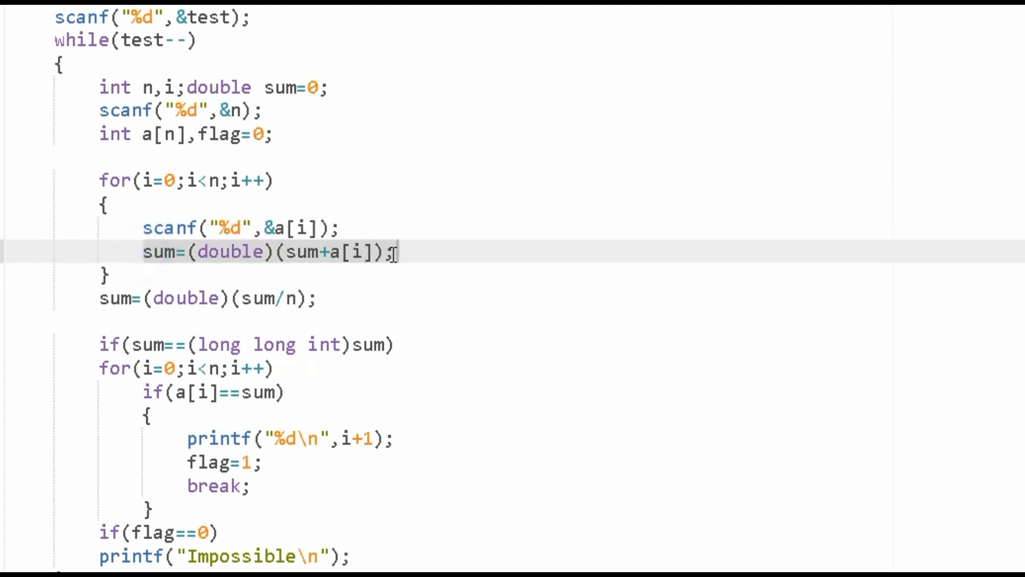
{"action": "scroll", "scroll_direction": "down", "scroll_amount": 3}
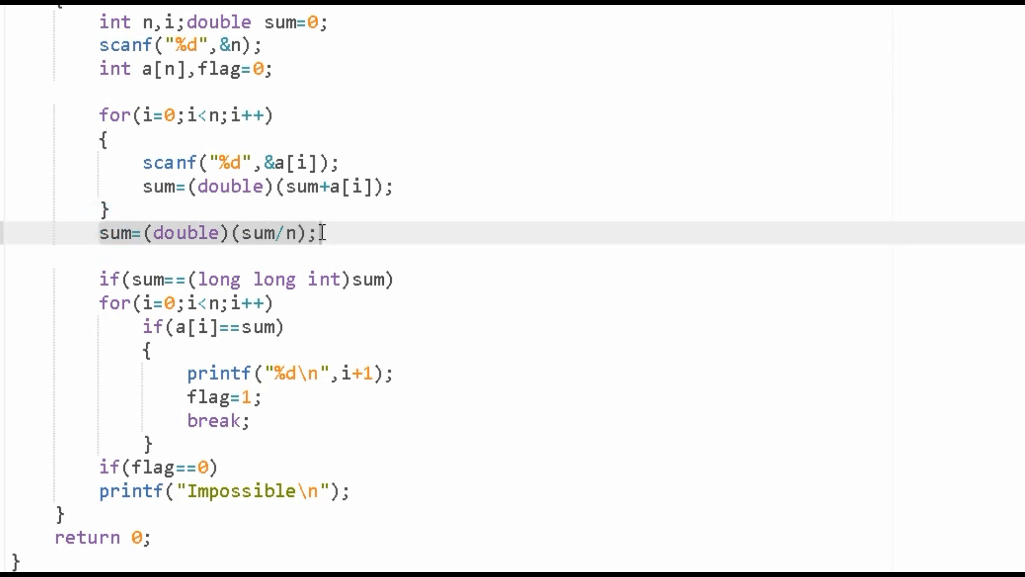
{"action": "scroll", "scroll_direction": "down", "scroll_amount": 3}
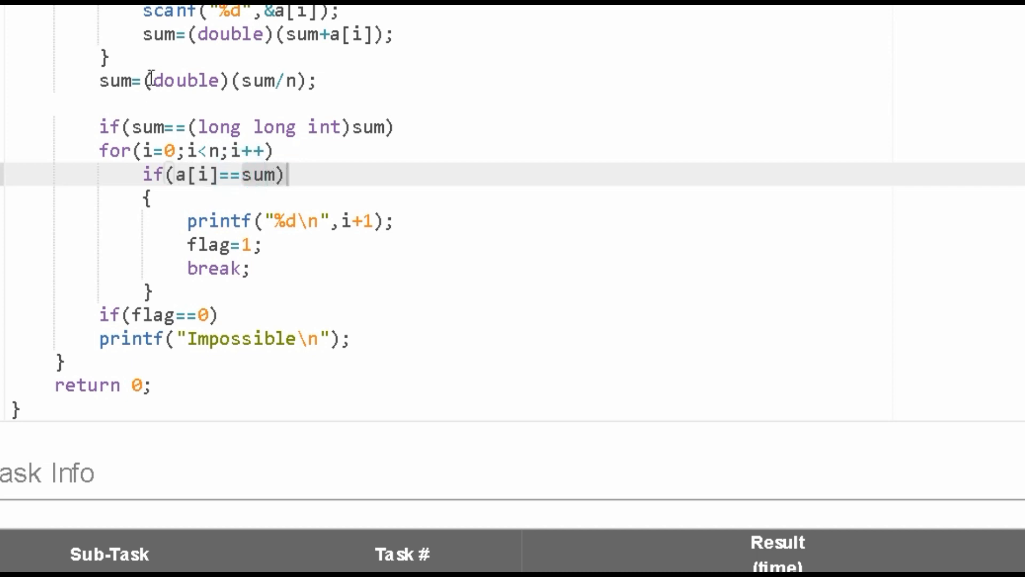
{"action": "left_click", "coordinate": [308, 80]}
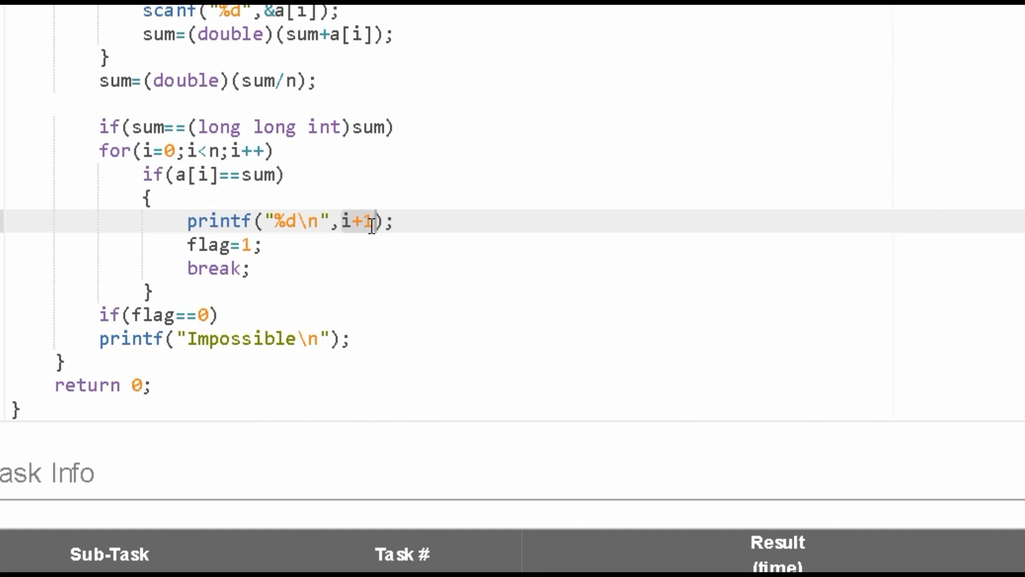
{"action": "mouse_move", "coordinate": [342, 237]}
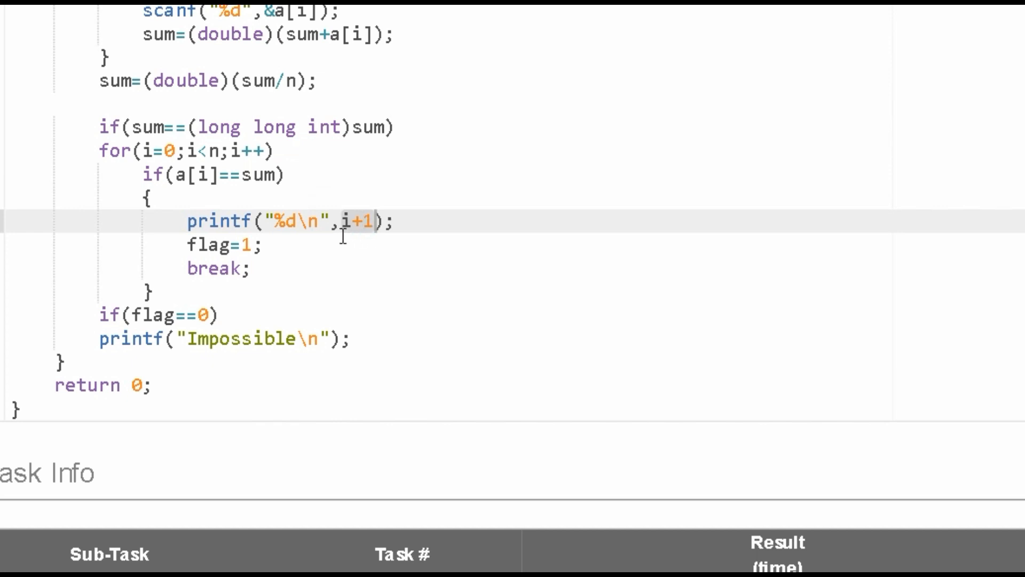
{"action": "mouse_move", "coordinate": [351, 252]}
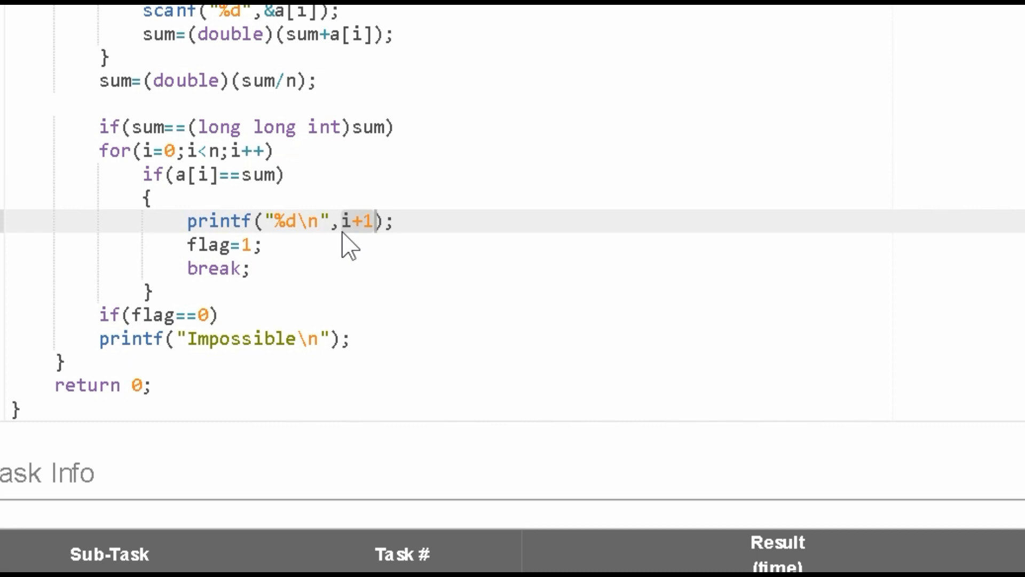
{"action": "mouse_move", "coordinate": [145, 150]}
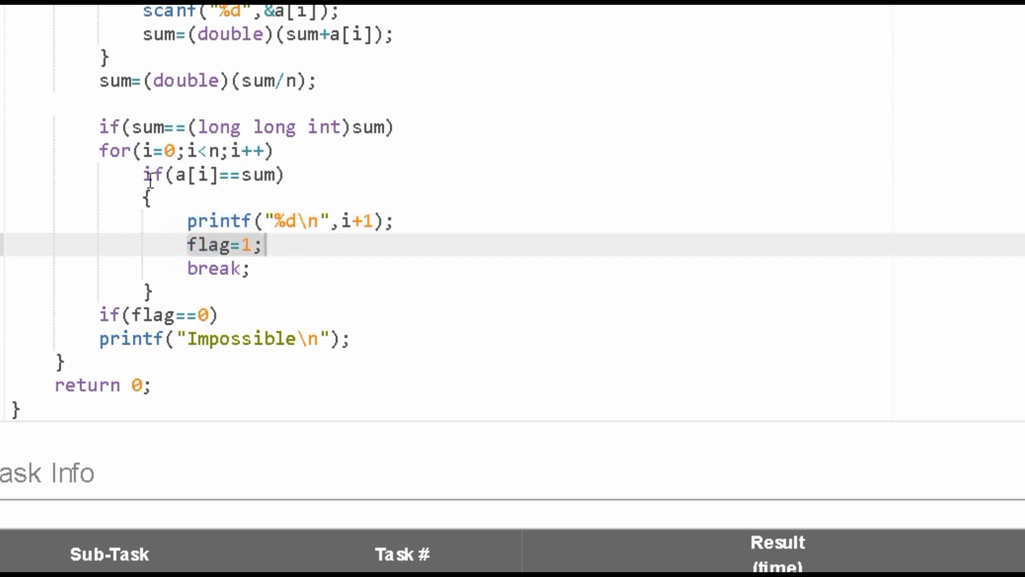
{"action": "mouse_move", "coordinate": [147, 313]}
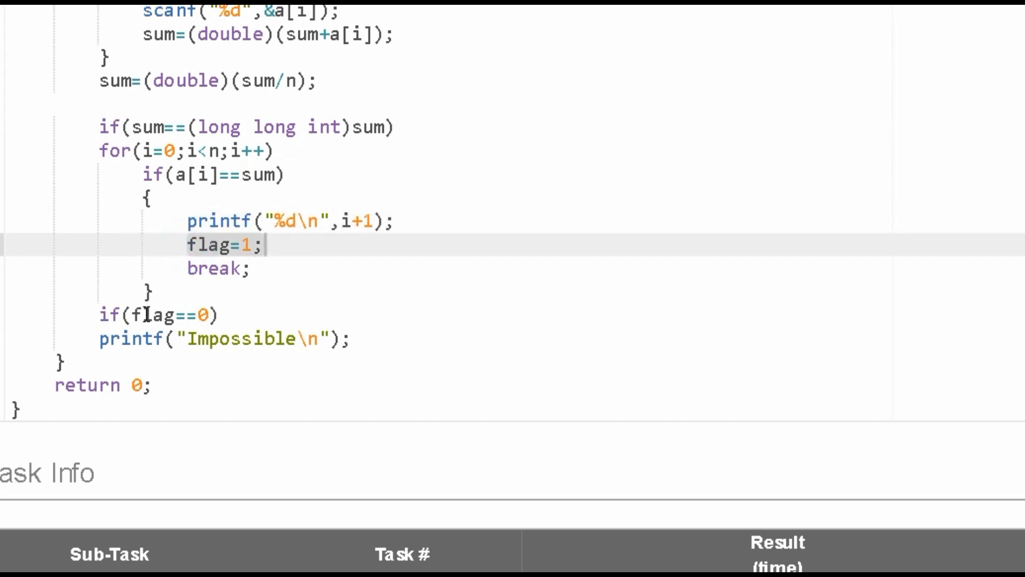
{"action": "mouse_move", "coordinate": [378, 188]}
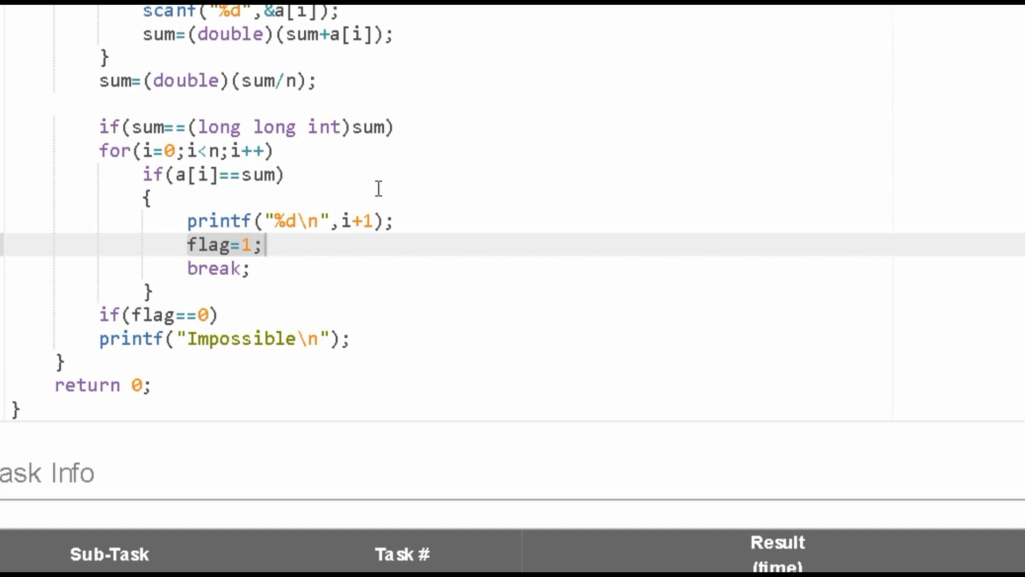
{"action": "mouse_move", "coordinate": [162, 306]}
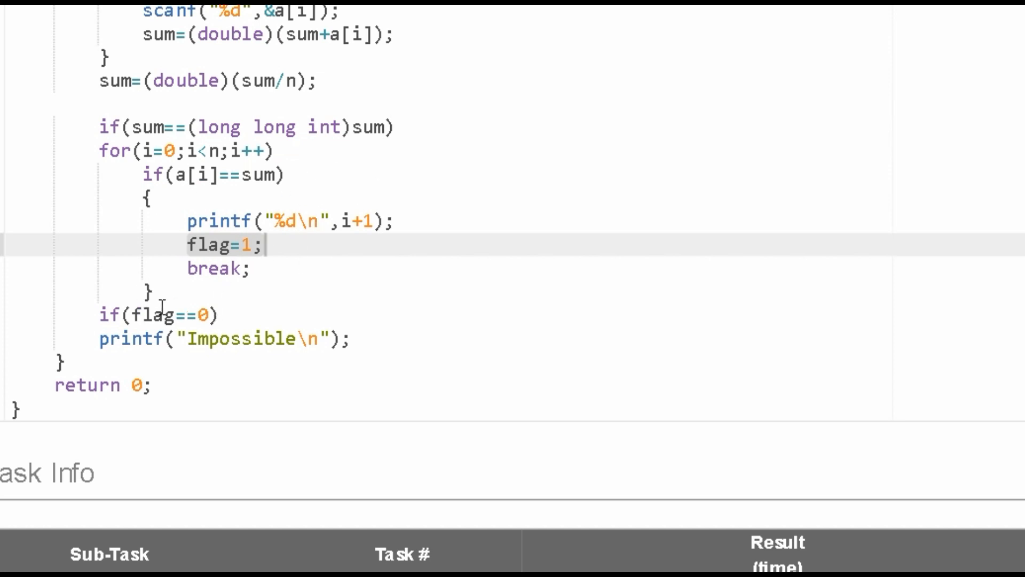